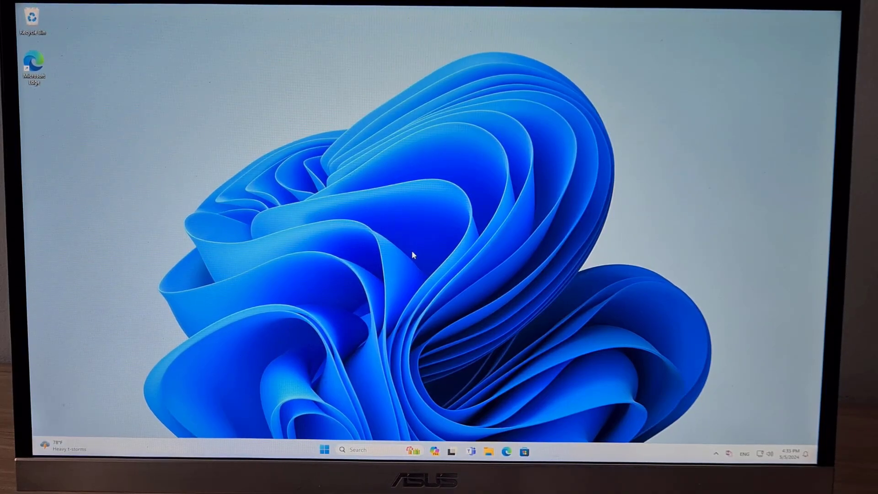
# Reach Accounts > Other users in Settings from the Start menu.
pyautogui.click(322, 451)
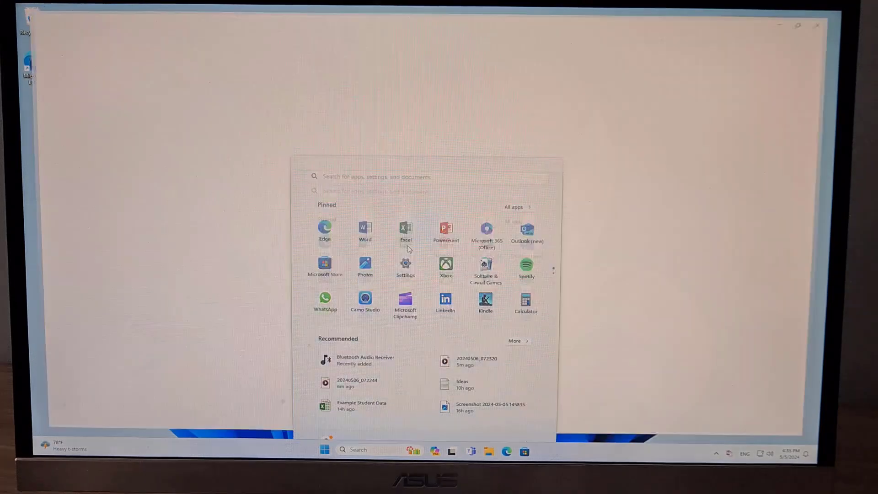
pyautogui.click(405, 263)
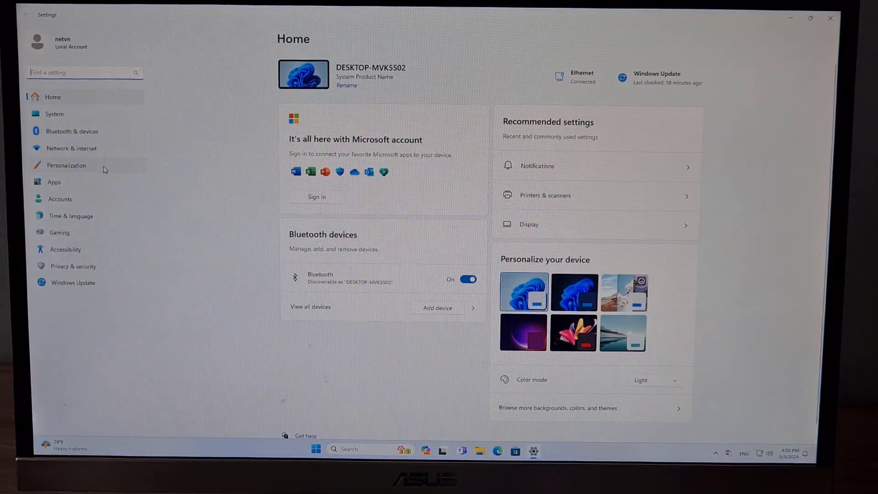
pyautogui.click(60, 199)
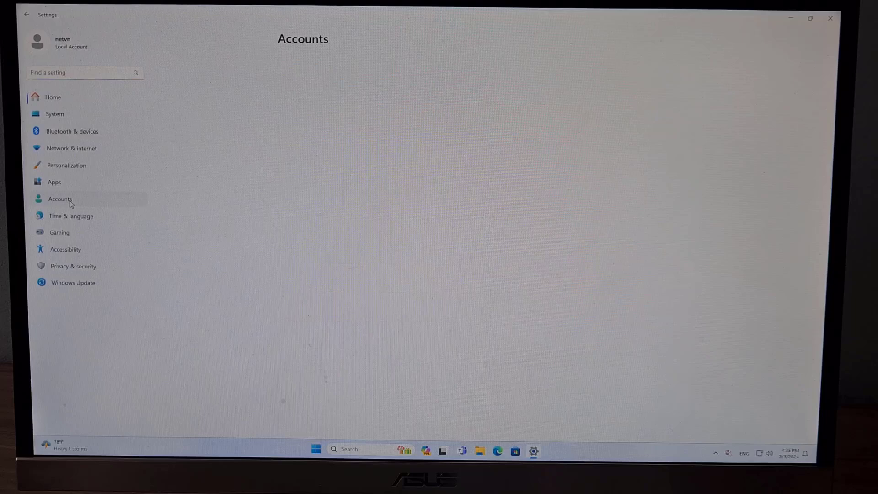
pyautogui.click(60, 199)
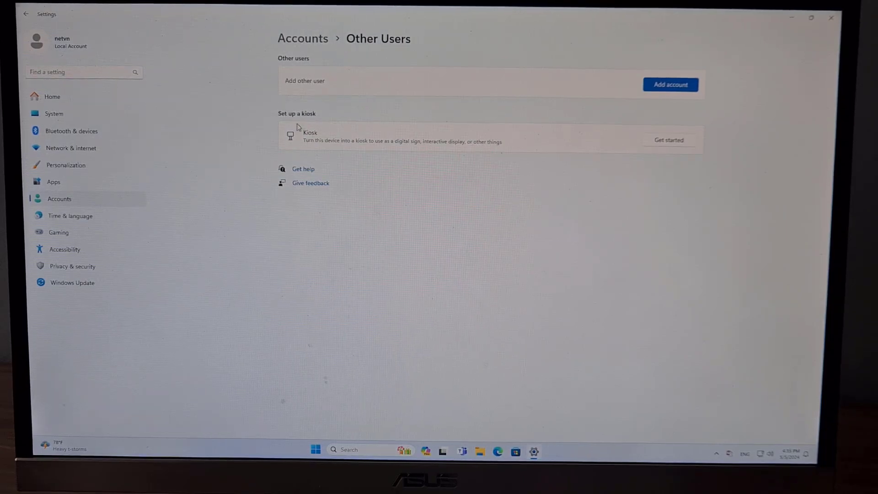
# Start kiosk setup, name the account 'Kiosk' and scroll the app list toward Microsoft Edge.
pyautogui.click(668, 140)
pyautogui.write('Ki')
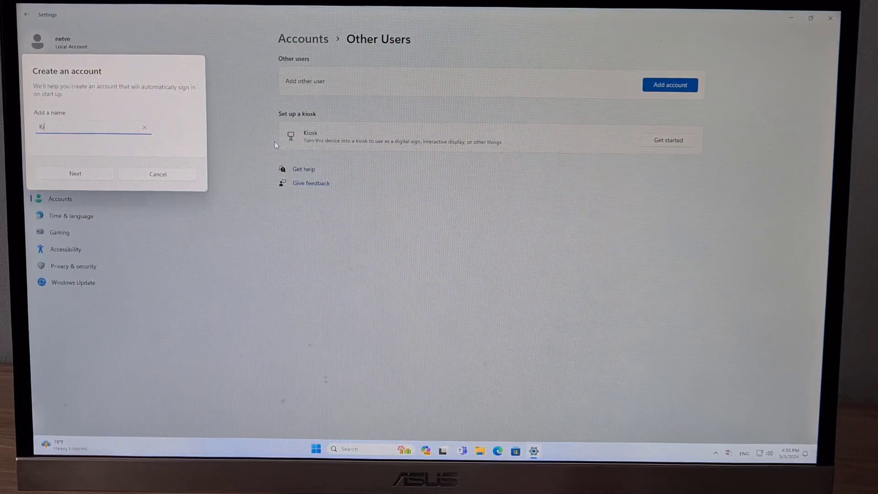
pyautogui.write('osk')
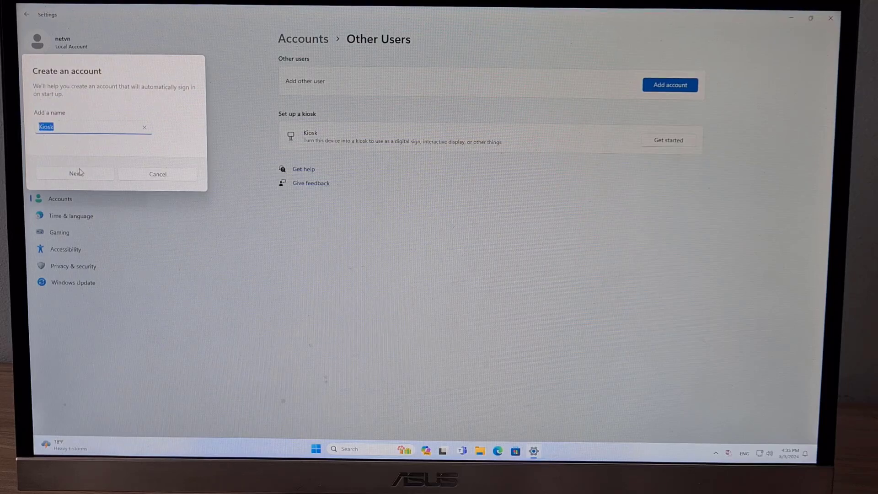
pyautogui.click(75, 173)
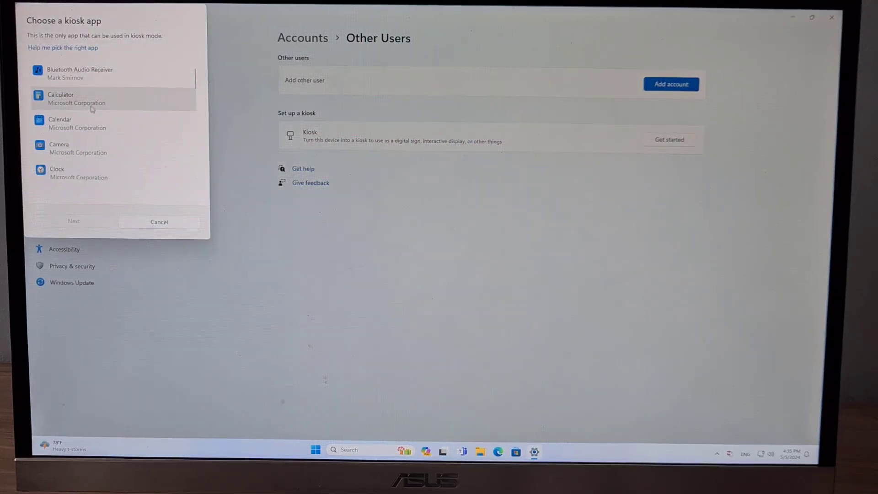
pyautogui.scroll(-3)
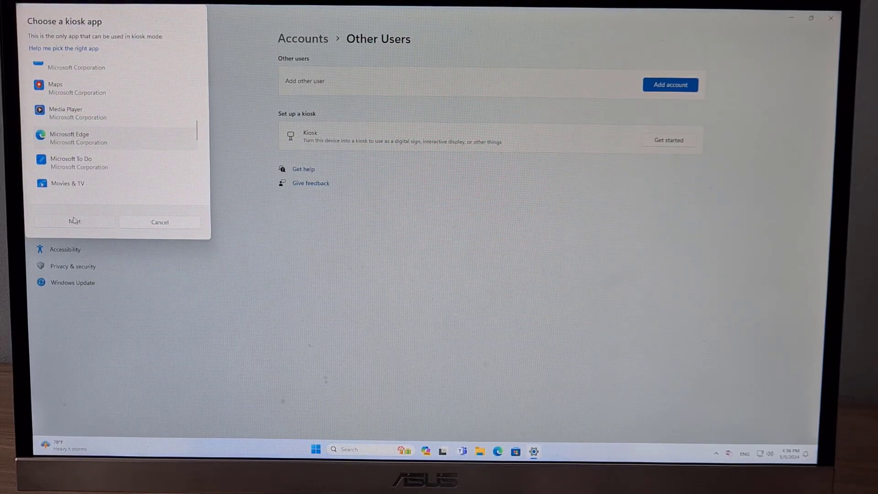
# Continue with Microsoft Edge and choose to run it as a public browser.
pyautogui.click(74, 221)
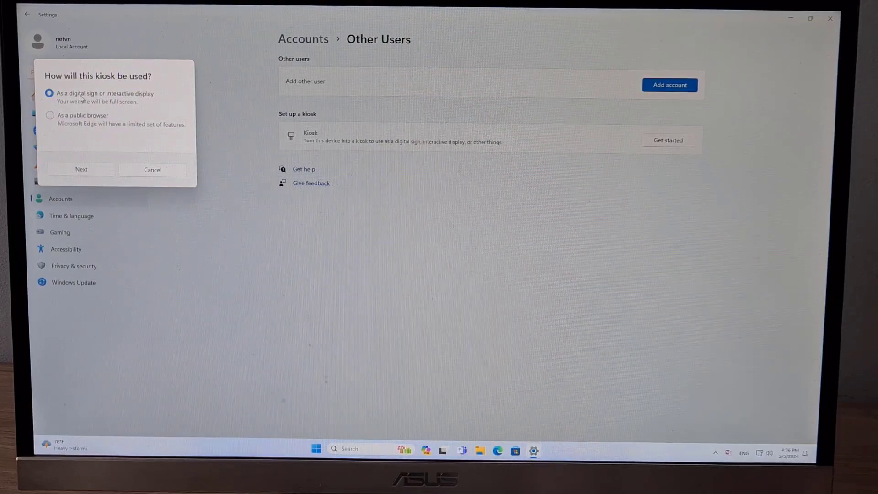
pyautogui.click(50, 115)
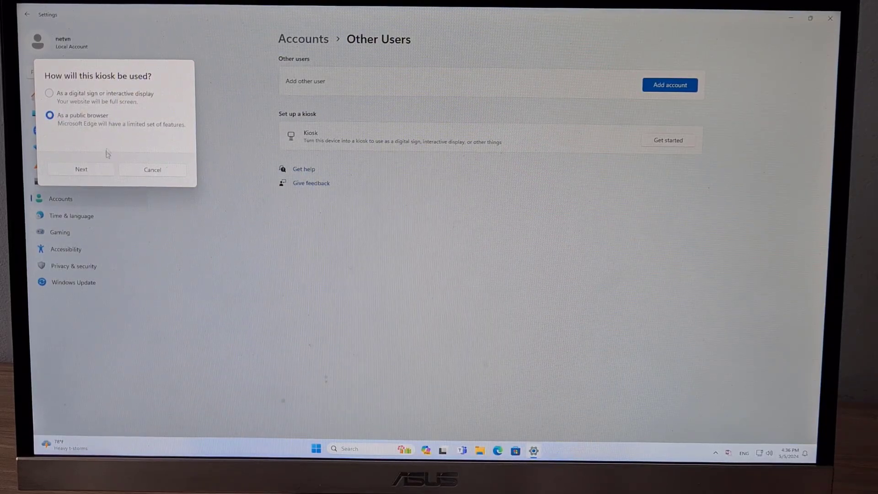
pyautogui.click(81, 169)
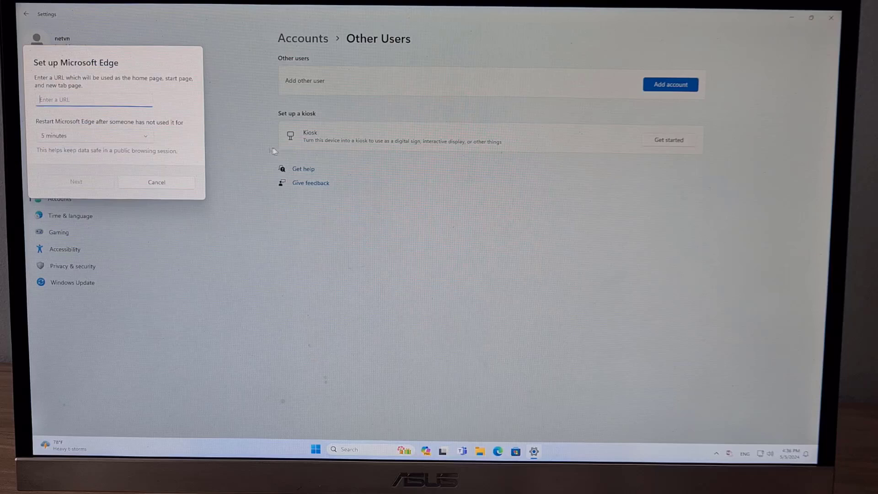
# Set google.com as the kiosk home page and finish the setup.
pyautogui.write('google')
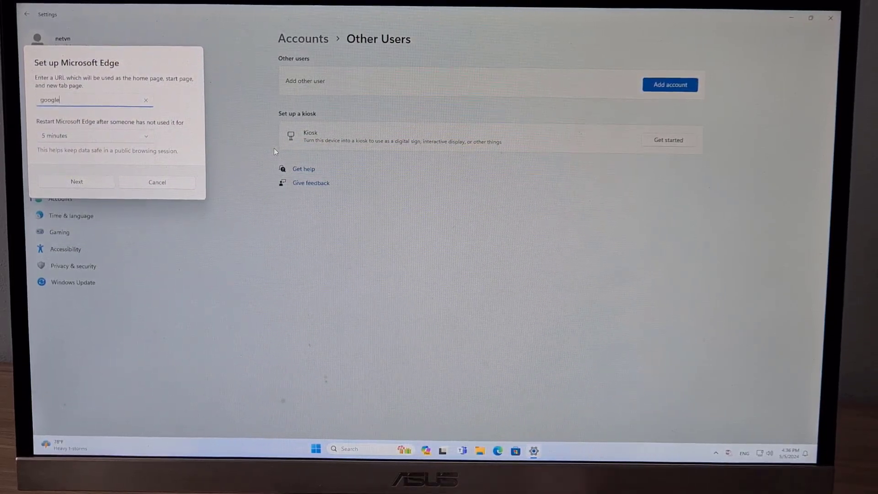
pyautogui.write('.com')
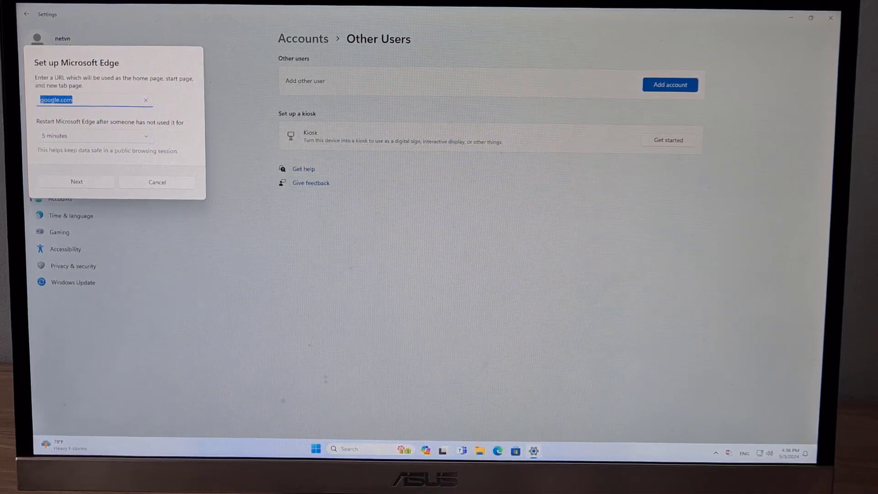
pyautogui.click(76, 181)
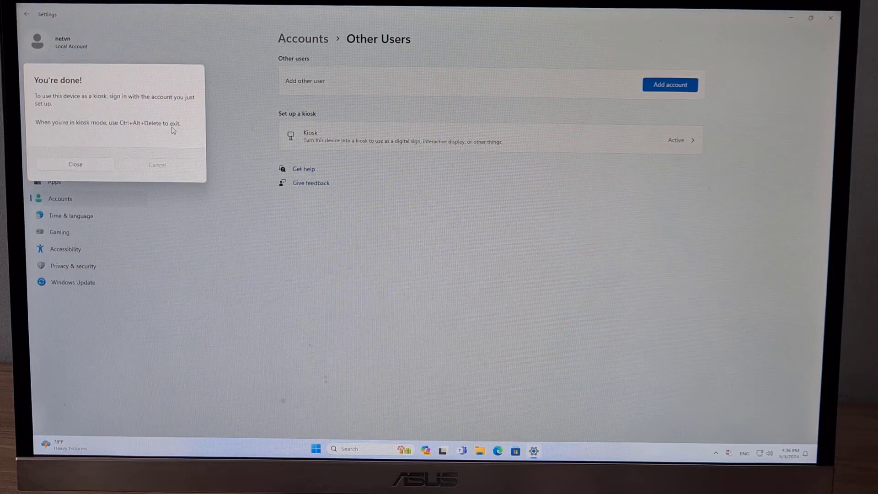
# Dismiss the completion message and close Settings to the desktop.
pyautogui.click(74, 164)
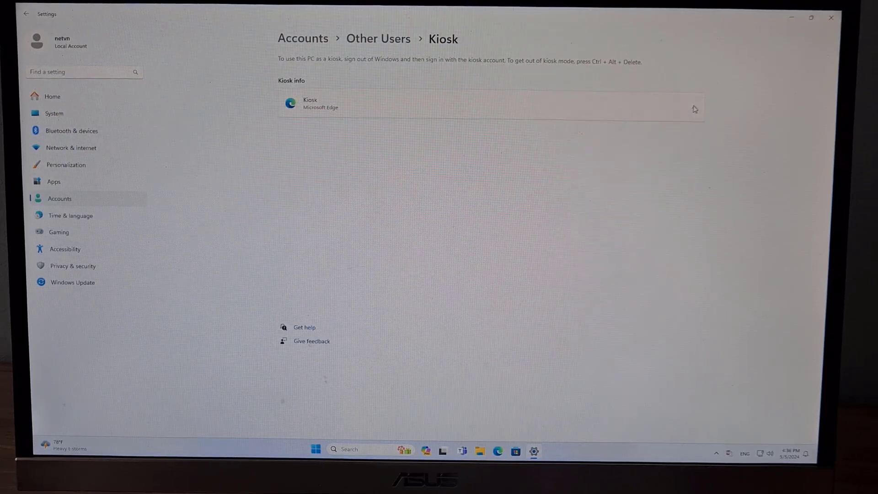
pyautogui.click(490, 104)
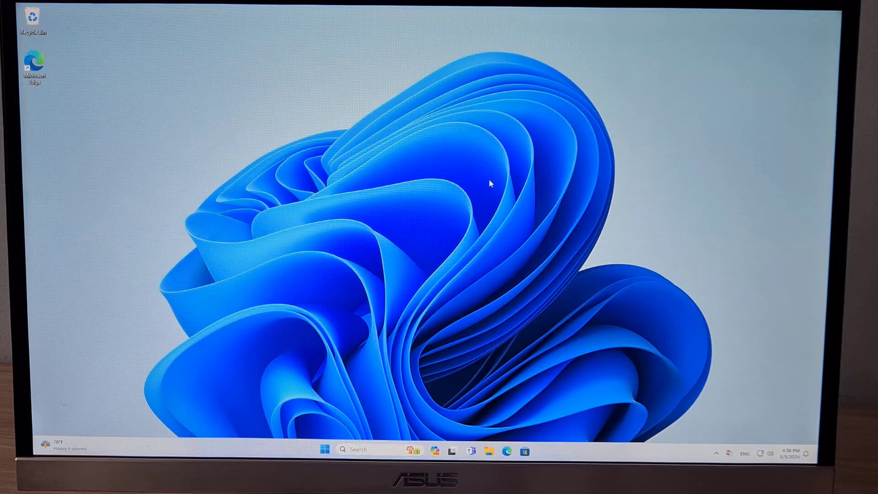
# Sign out of the admin account and sign in as Kiosk.
pyautogui.click(324, 449)
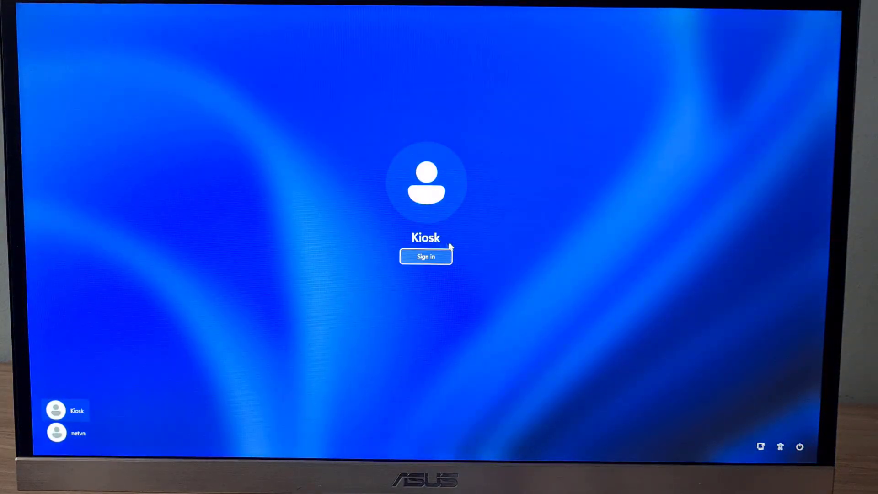
pyautogui.click(425, 256)
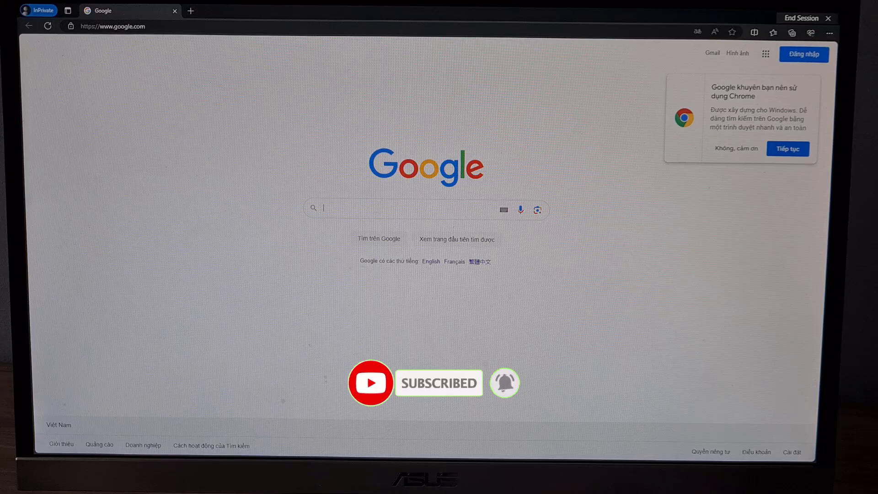
# Search Google for 'netvn' and open the NETVN82 YouTube channel result.
pyautogui.write('netvn')
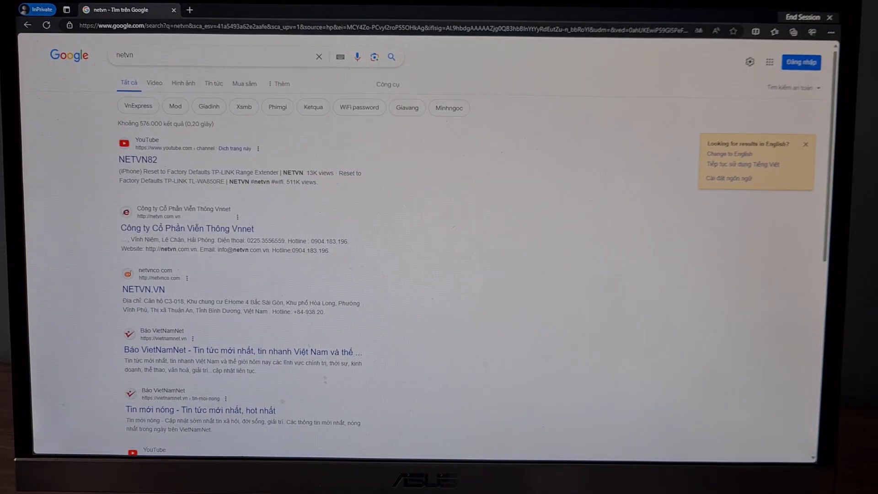
pyautogui.click(138, 159)
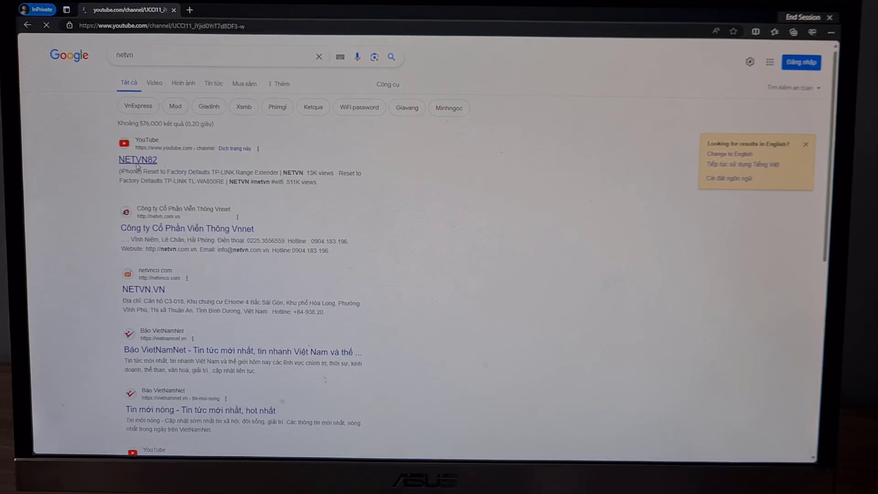
pyautogui.click(137, 160)
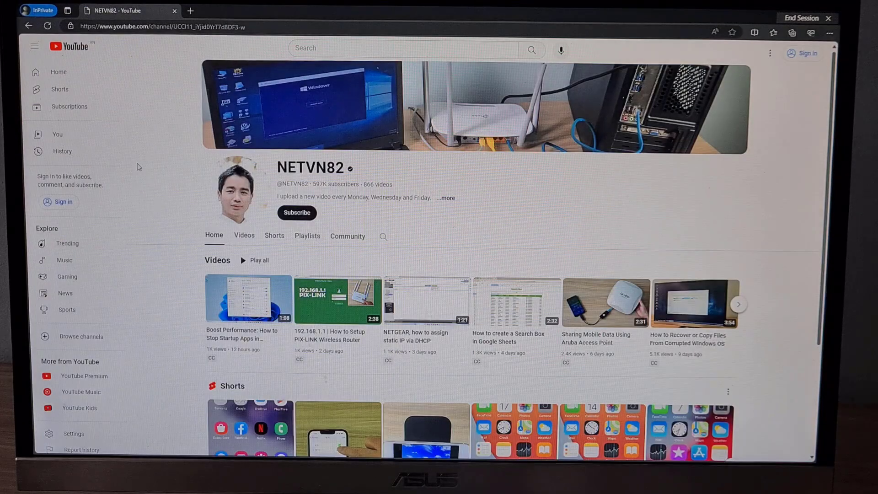
# Browse the channel's Videos, Playlists and Community pages, then list videos by popularity.
pyautogui.click(244, 235)
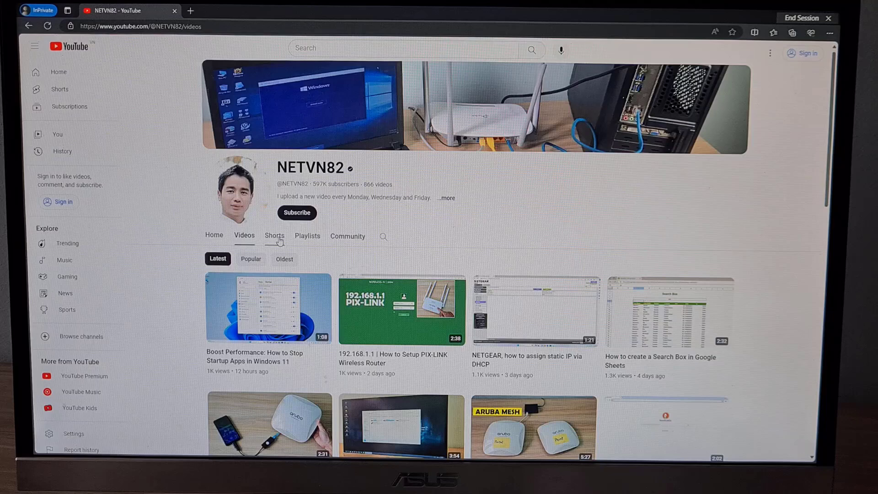
pyautogui.click(307, 235)
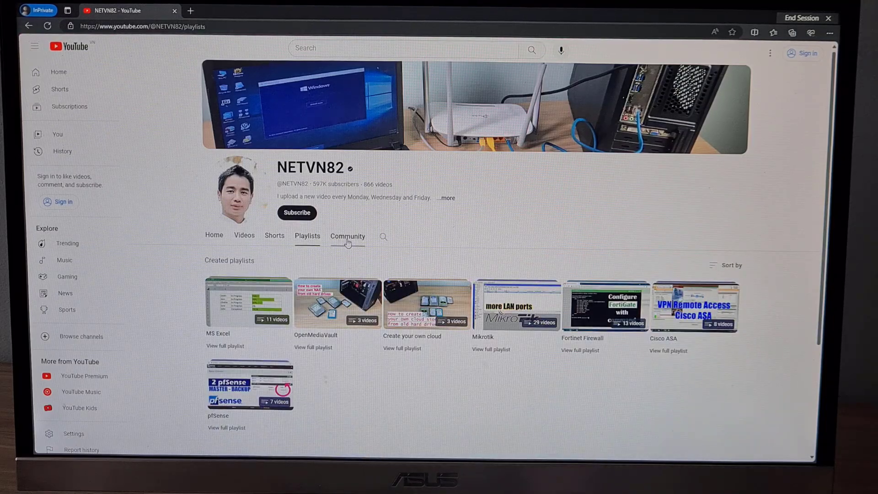
pyautogui.click(347, 236)
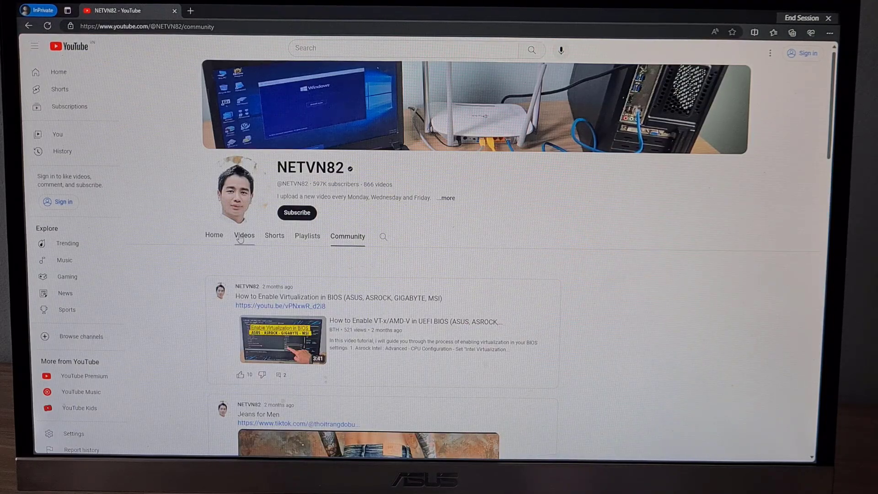
pyautogui.click(244, 235)
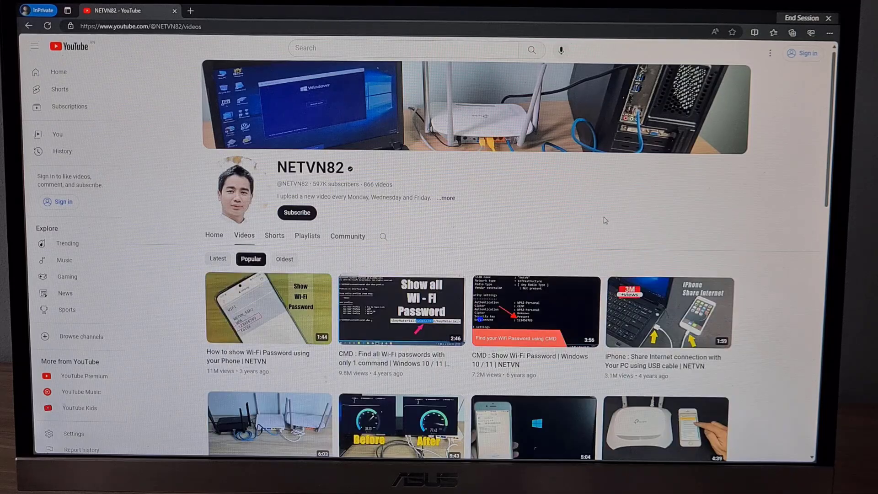
# End the kiosk session with the keyboard shortcut, returning to the sign-in screen.
pyautogui.press('Ctrl+Shift+Delete')
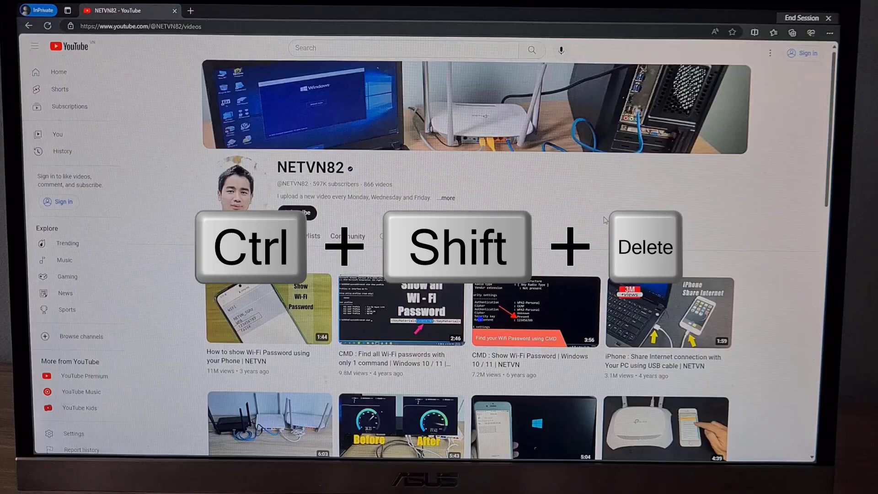
pyautogui.press('ctrl+shift+delete')
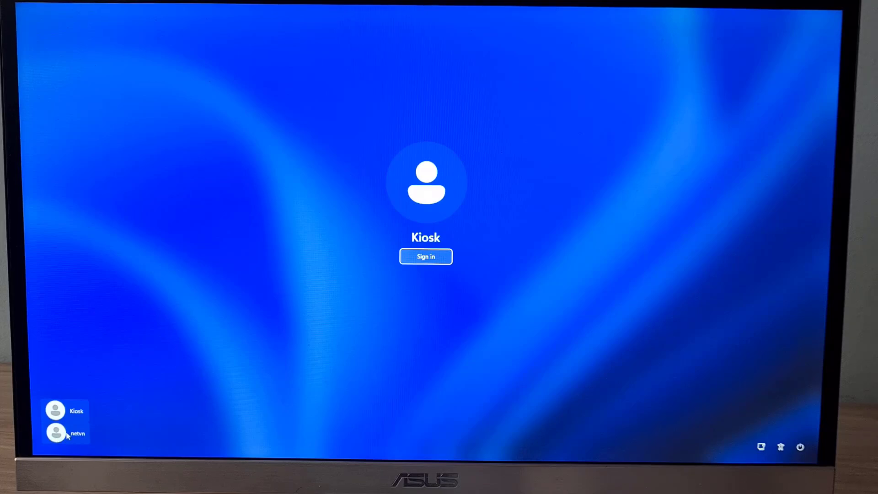
# Sign in as the admin and reach the Accounts page in Settings.
pyautogui.click(55, 432)
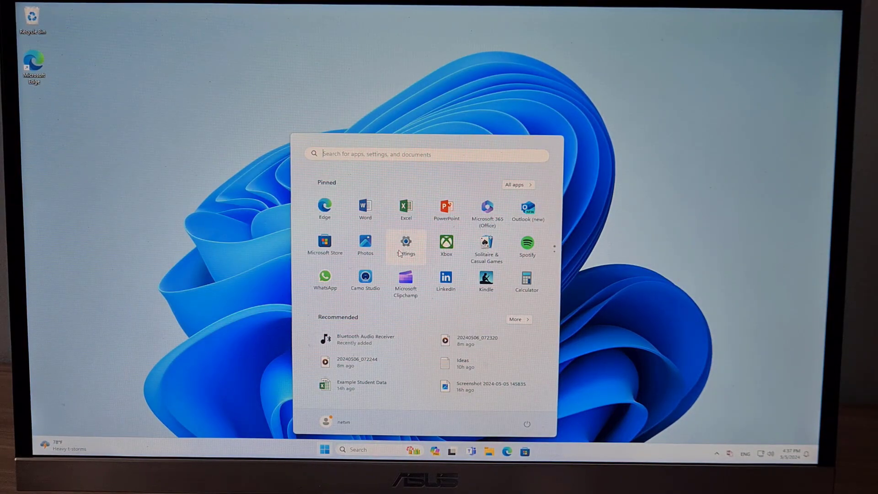
pyautogui.click(405, 245)
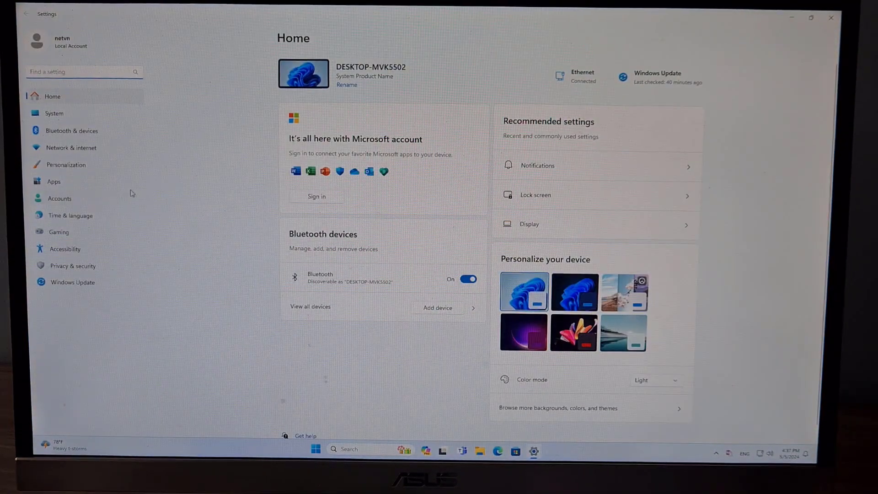
pyautogui.click(60, 197)
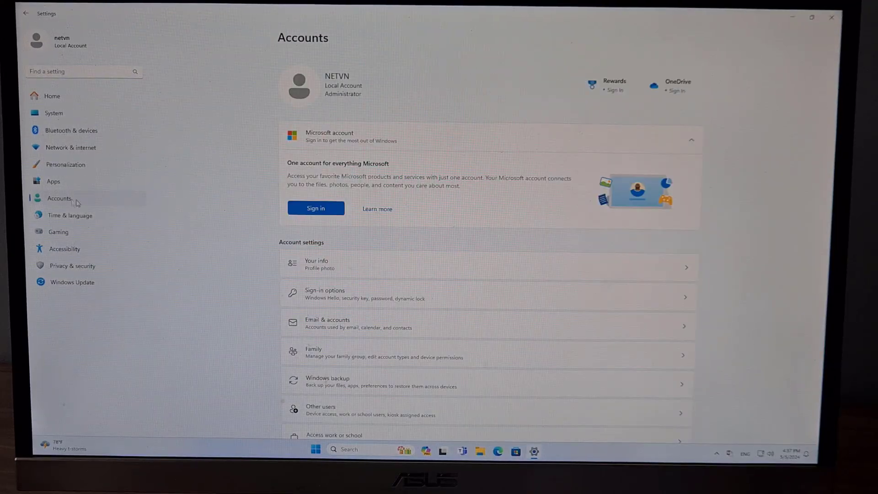